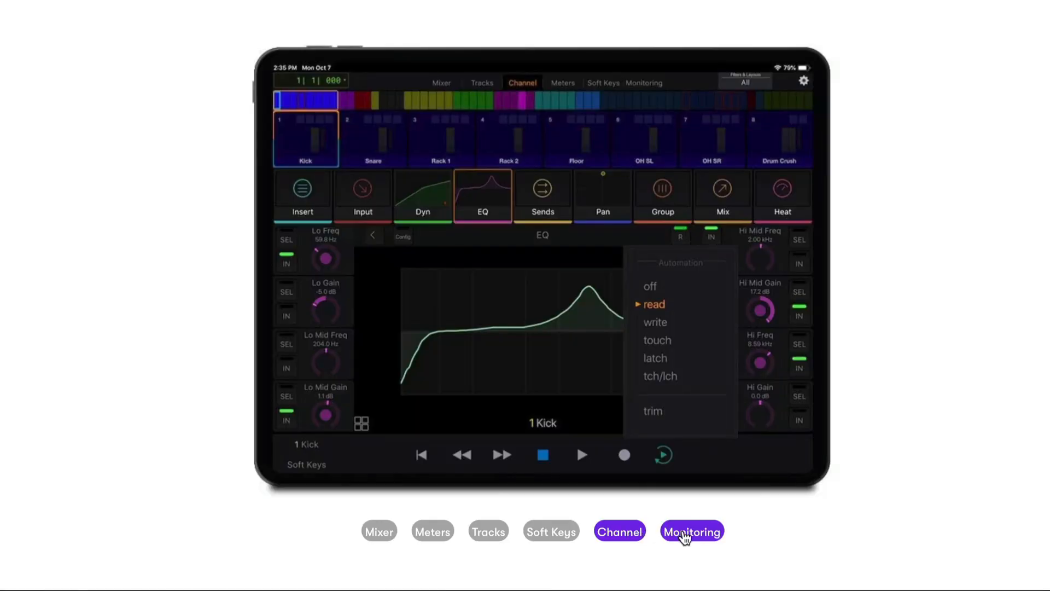
- Show Avid Control's Monitoring page with its sources, speaker selects and monitor levels
click(692, 531)
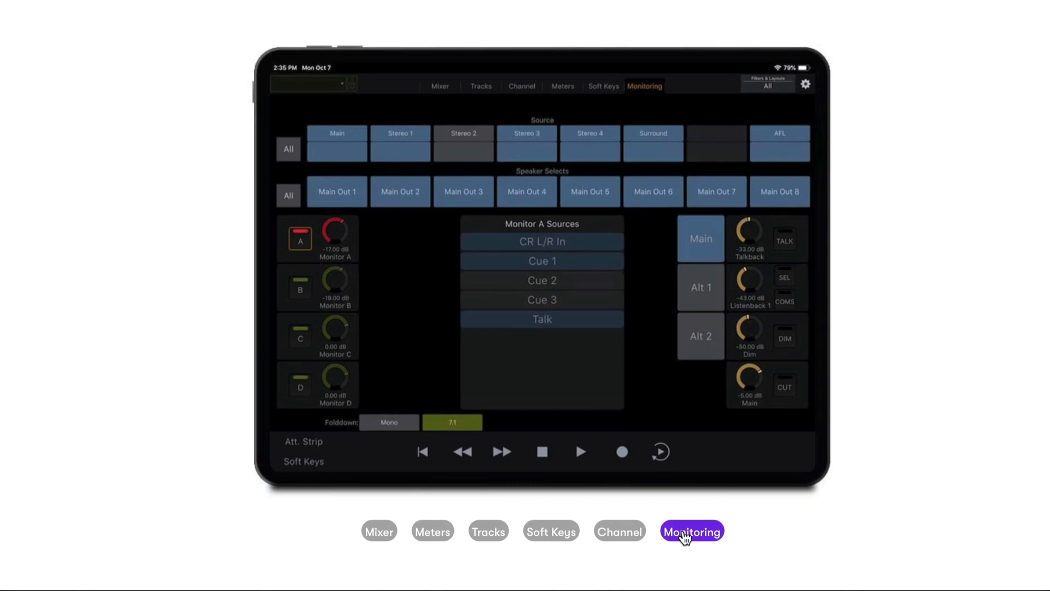
click(691, 532)
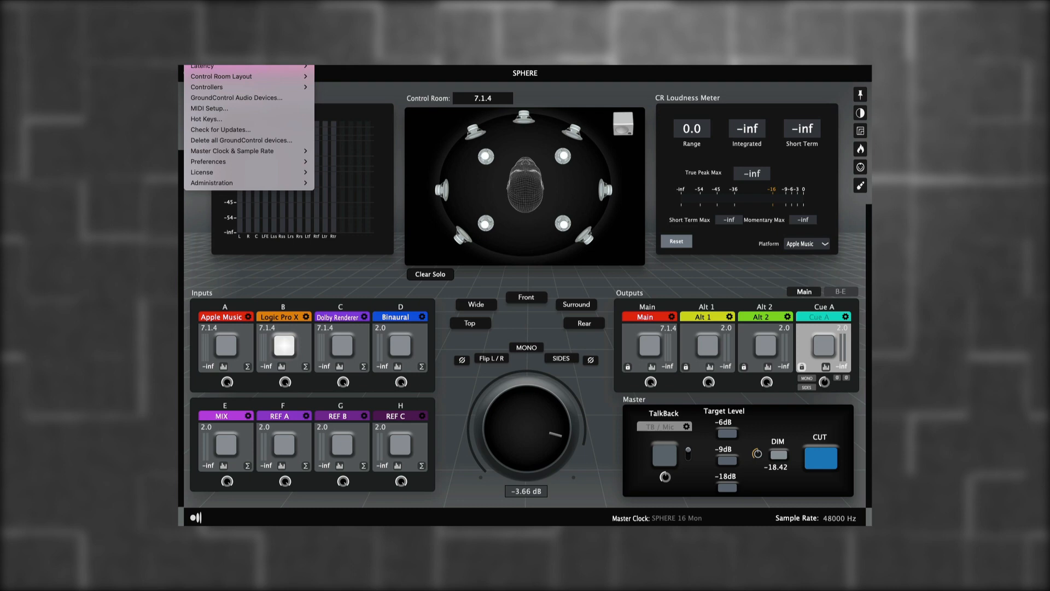
mouse_move(207, 86)
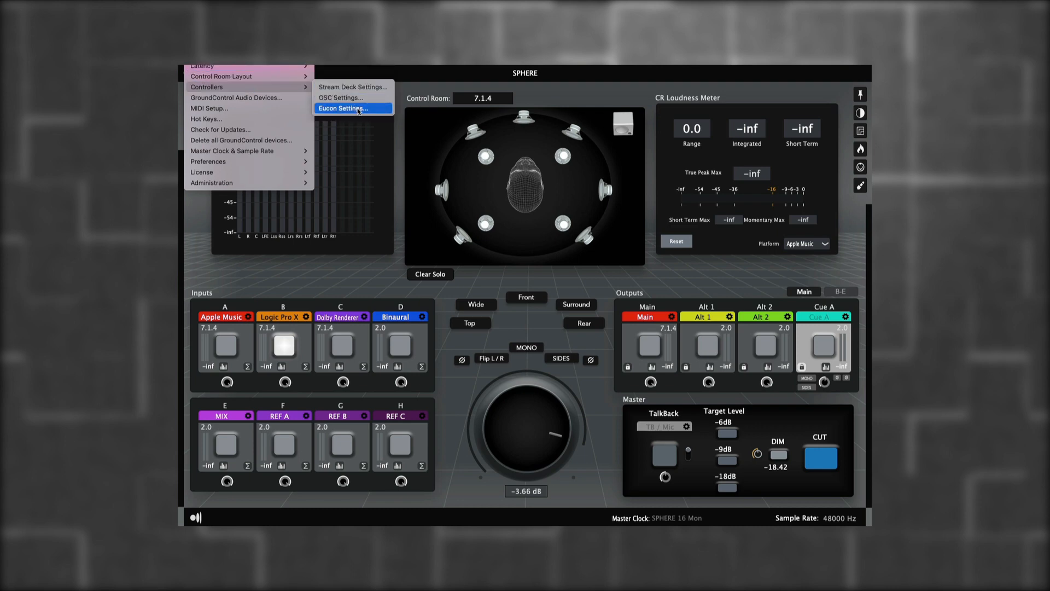
- Open Sphere's Controllers > Eucon Settings and confirm receiver and sender ports are connected
click(343, 108)
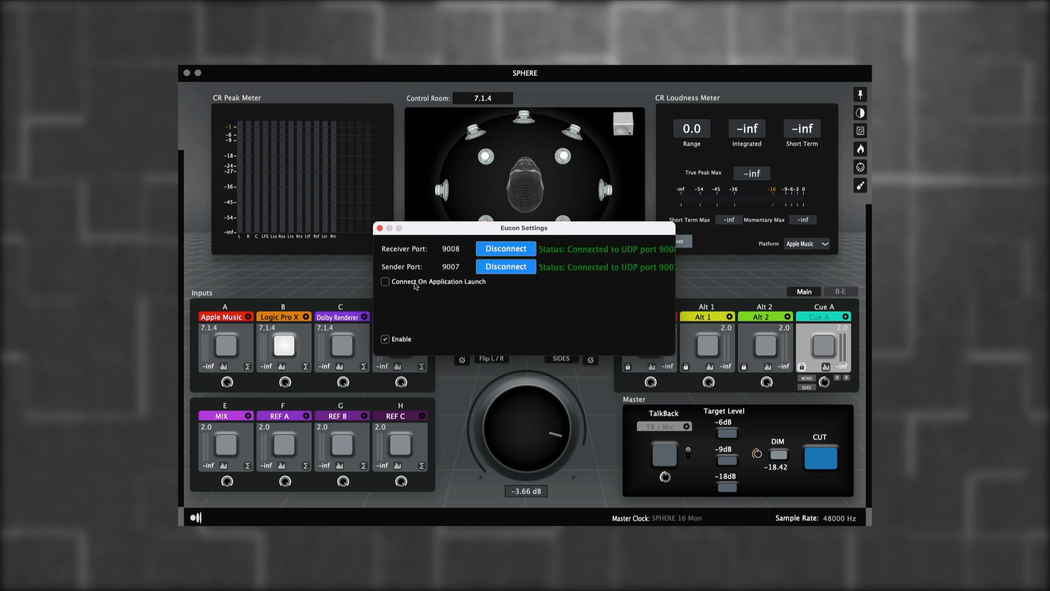
click(385, 281)
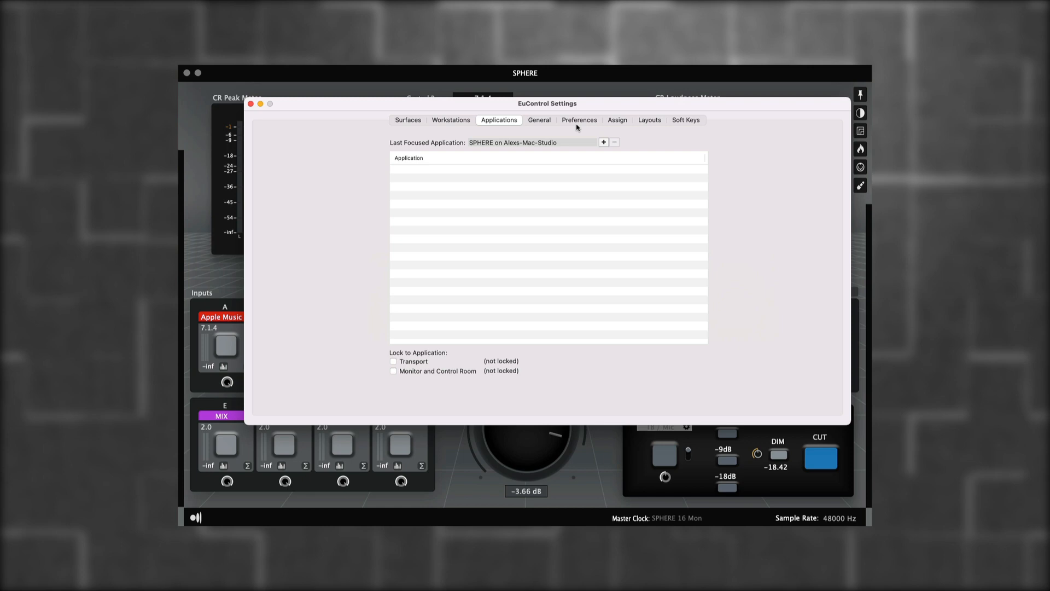
mouse_move(400, 369)
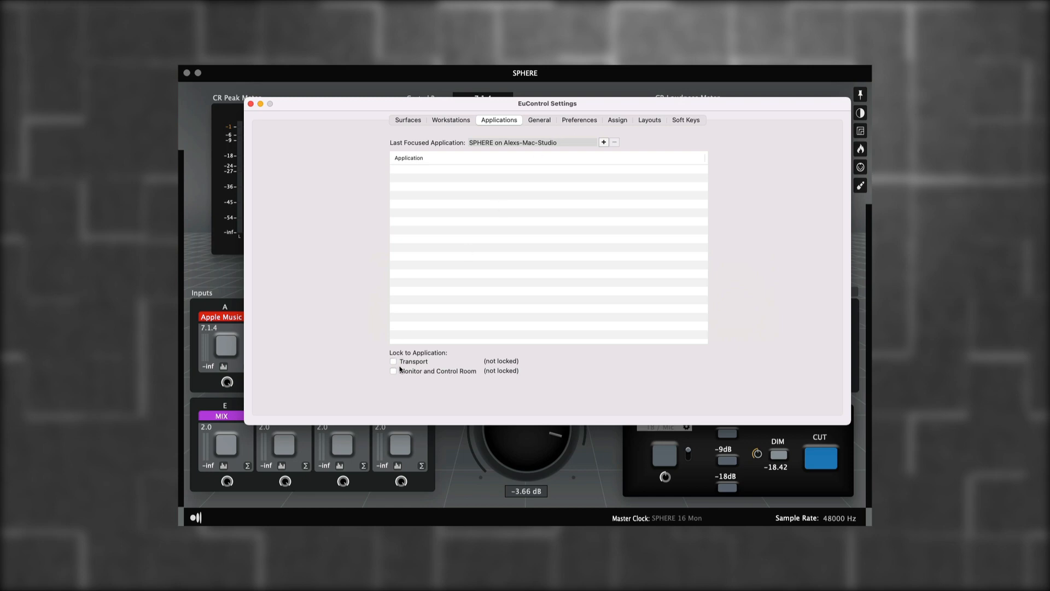
- Tick Monitor and Control Room under Lock to Application for SPHERE
click(393, 371)
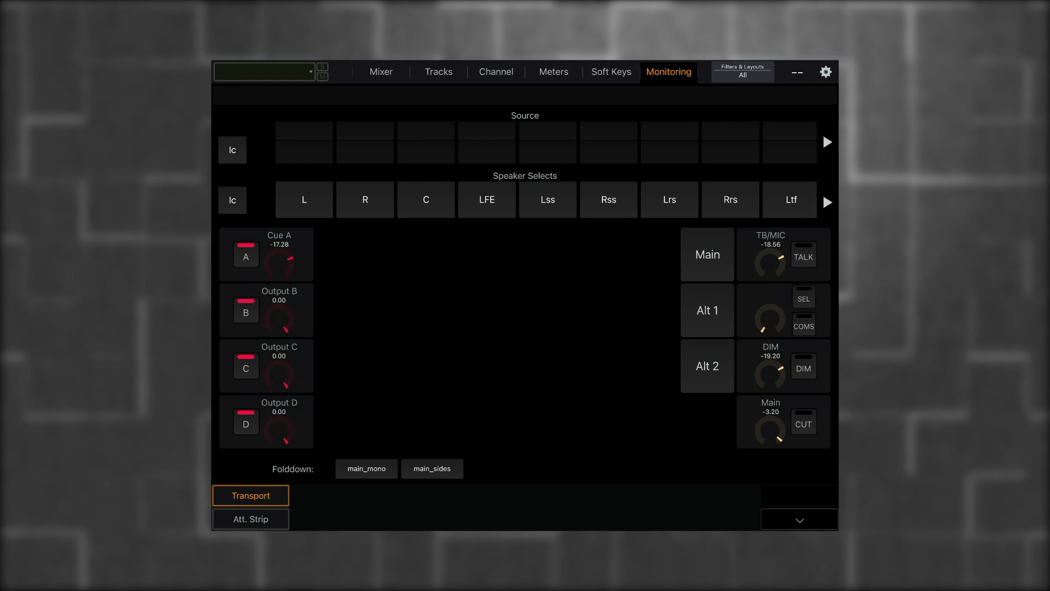
- Assign Apple Music to the first source slot and Logic Pro X to the second
click(303, 130)
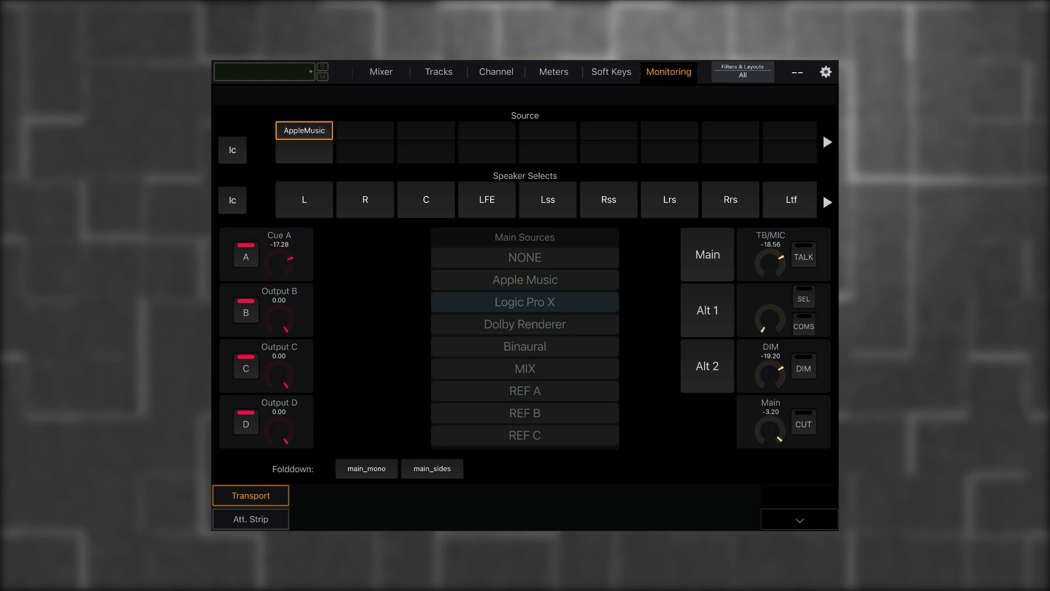
click(365, 131)
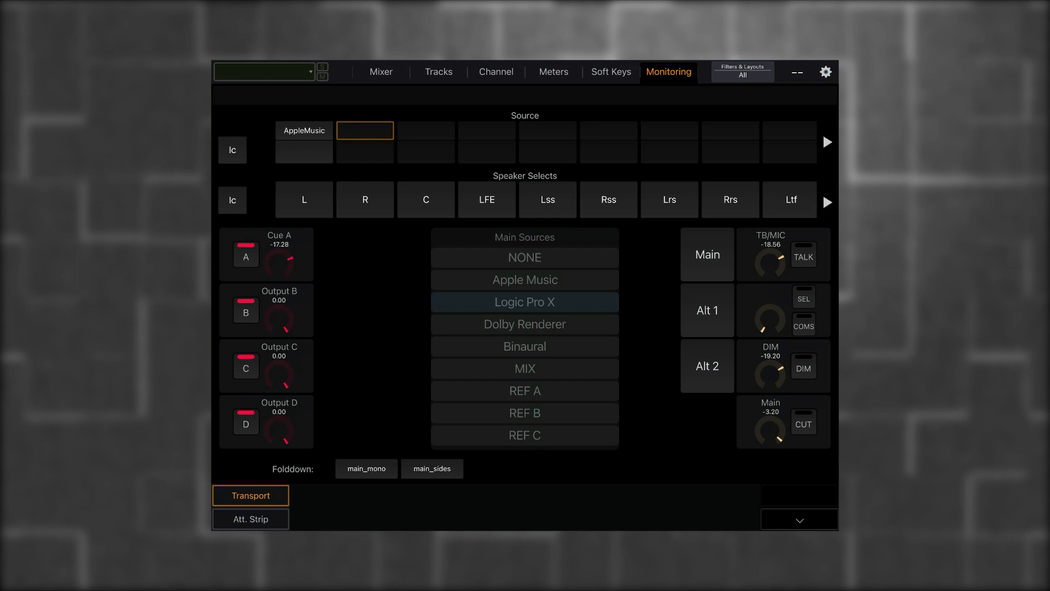
click(365, 130)
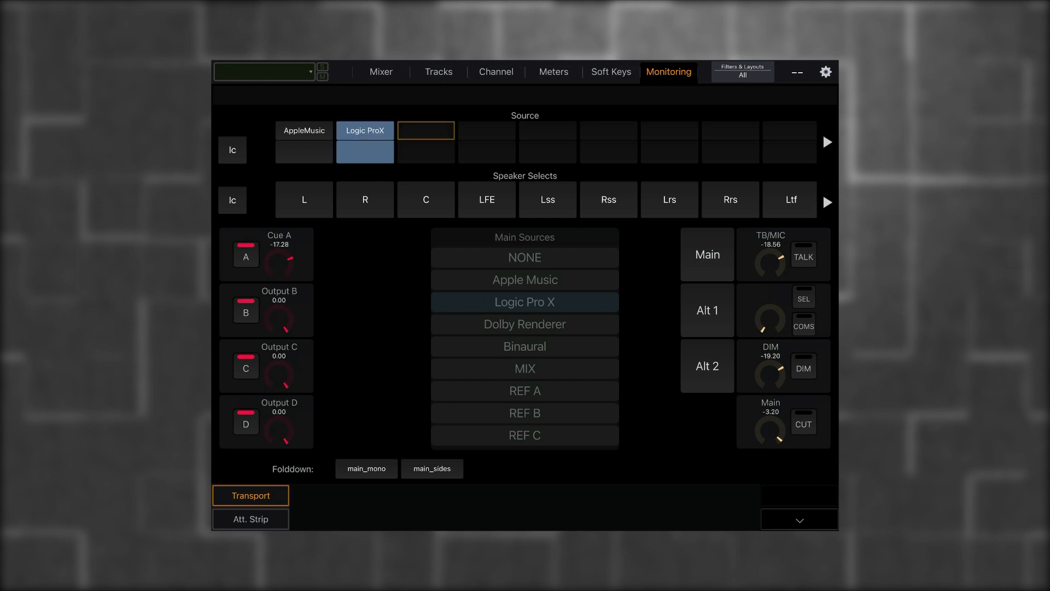
click(424, 130)
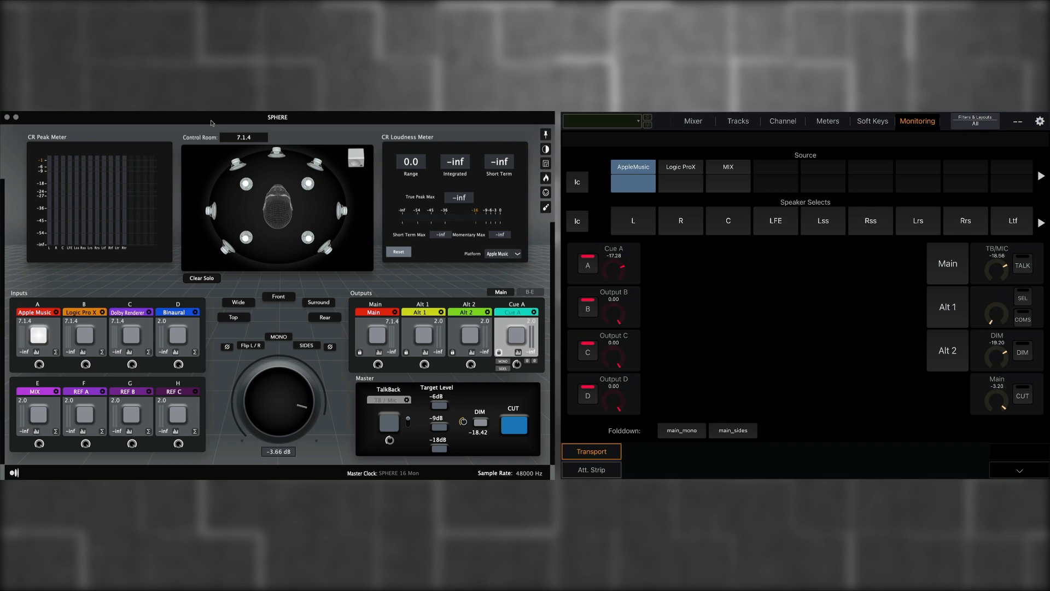
- Monitor Logic Pro X, then MIX, then return to the Apple Music source
click(681, 175)
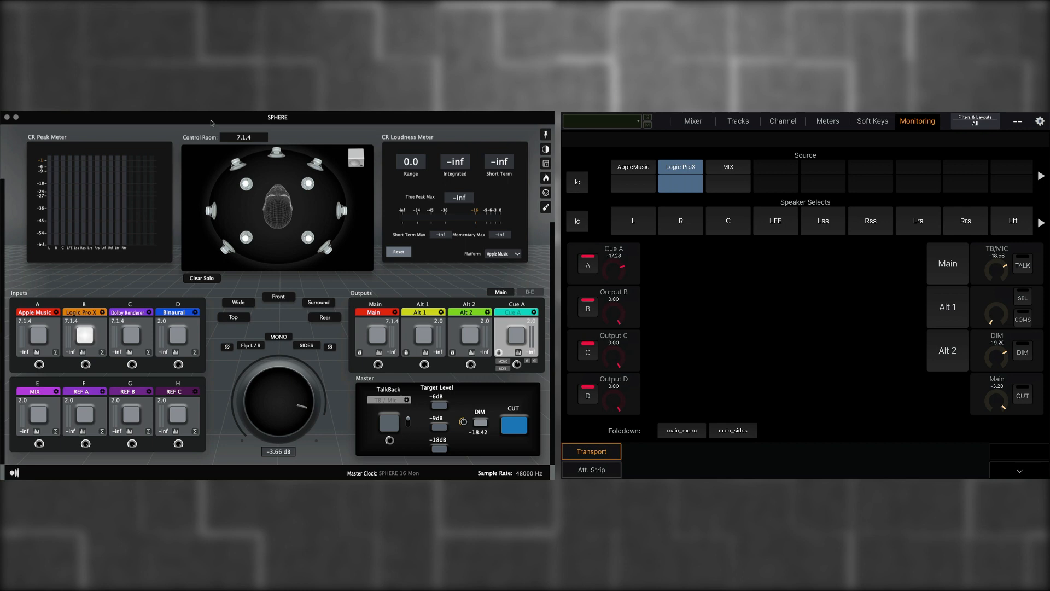
click(728, 180)
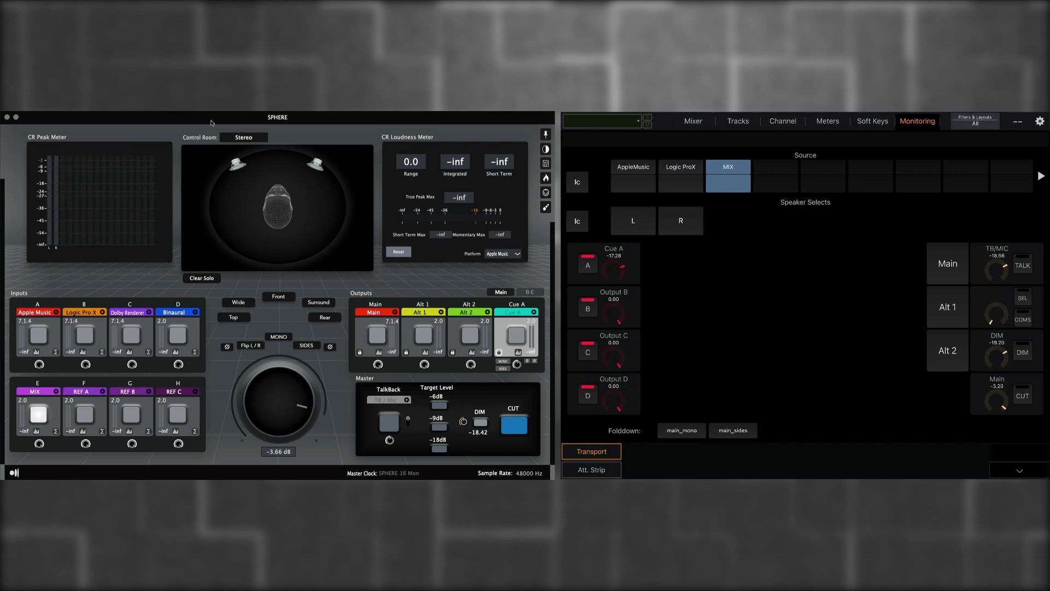
click(775, 167)
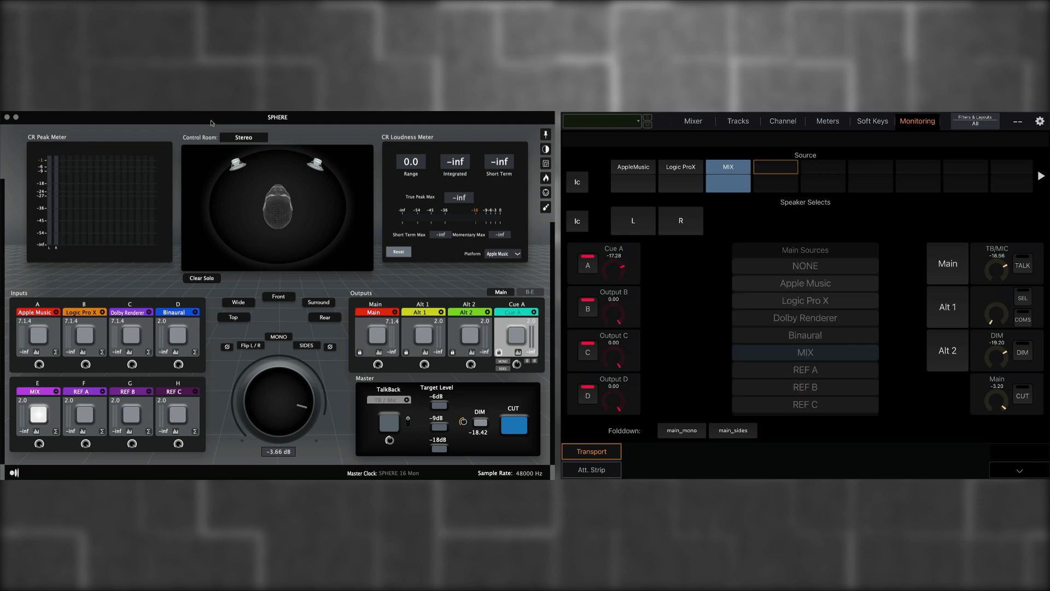
click(776, 167)
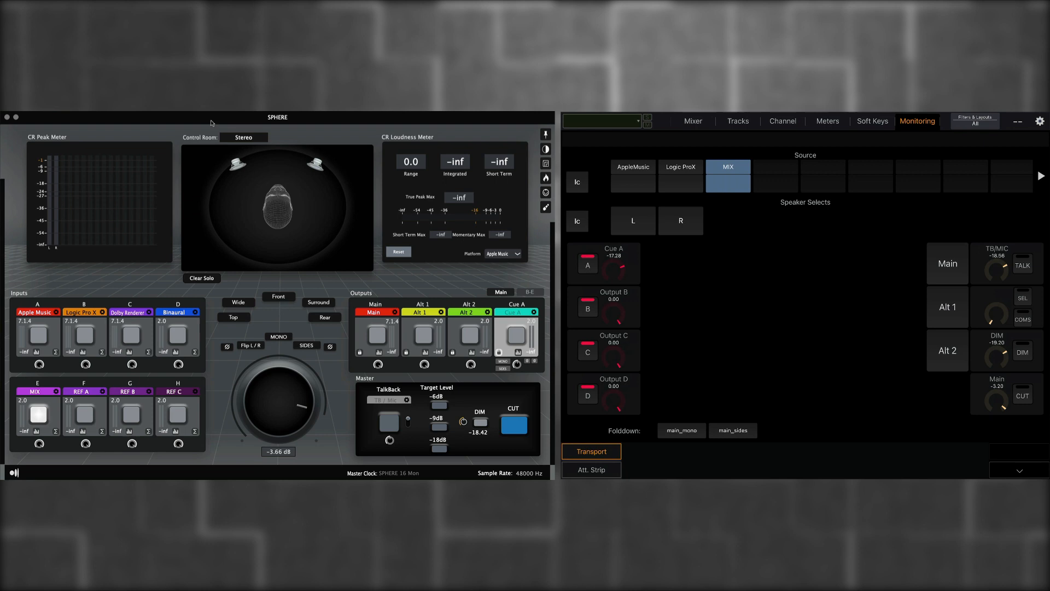
click(632, 167)
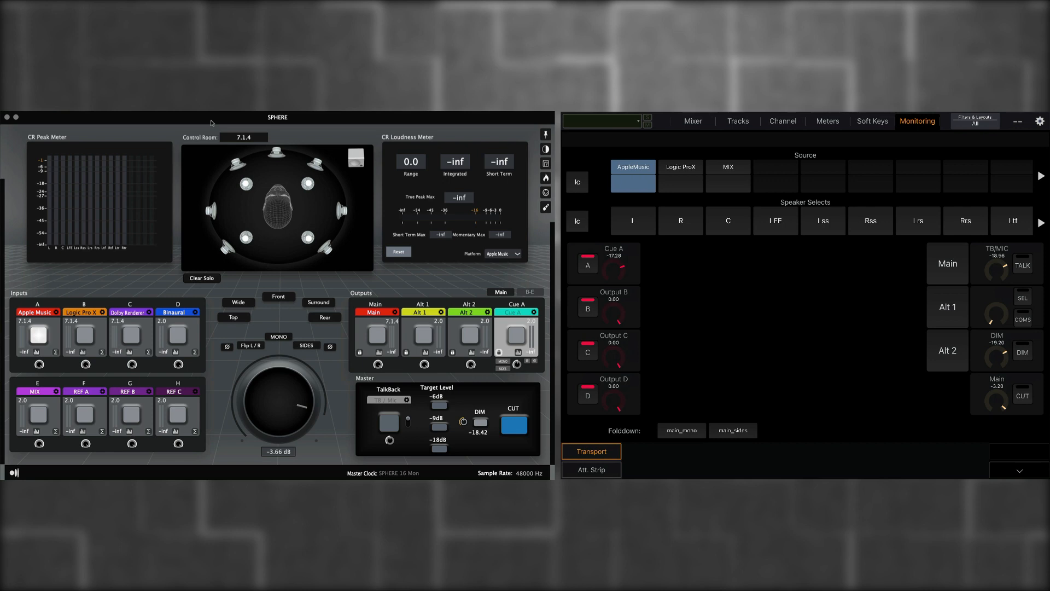
- Solo the right and centre speakers, then clear the LFE speaker solo
click(681, 221)
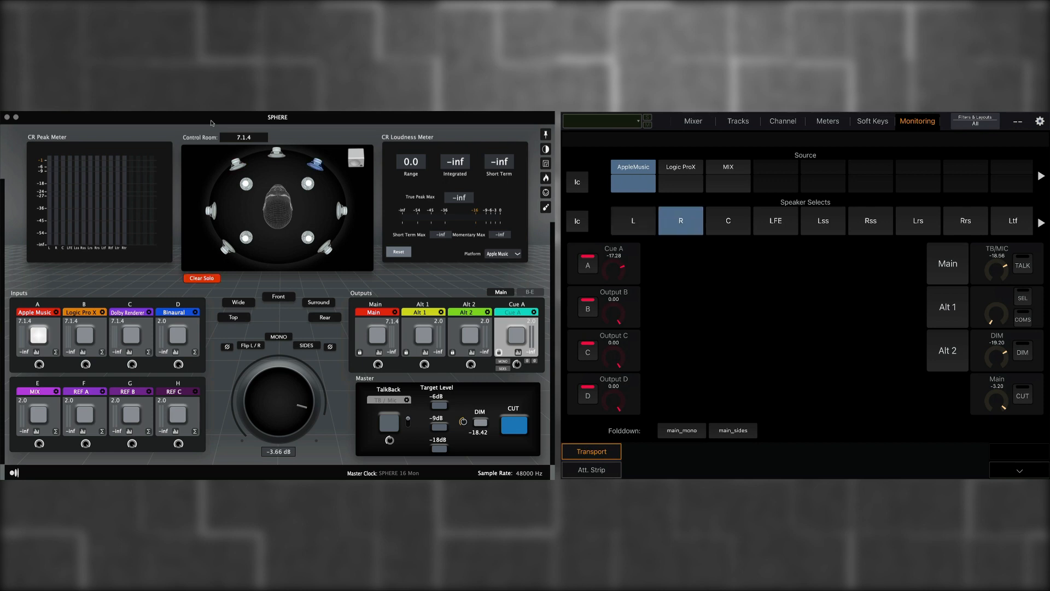
click(728, 220)
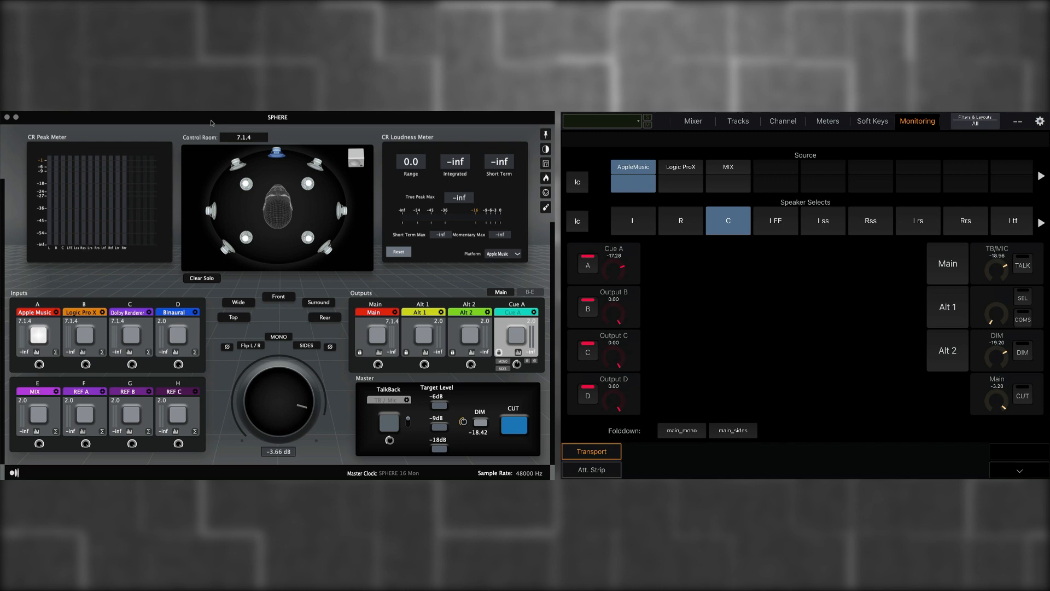
click(775, 221)
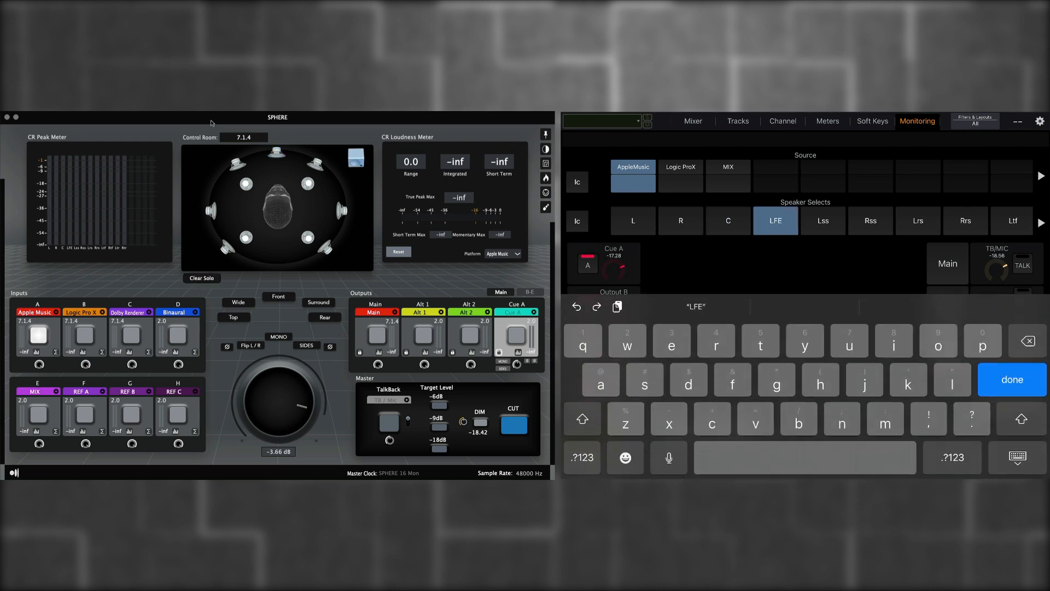
click(1011, 380)
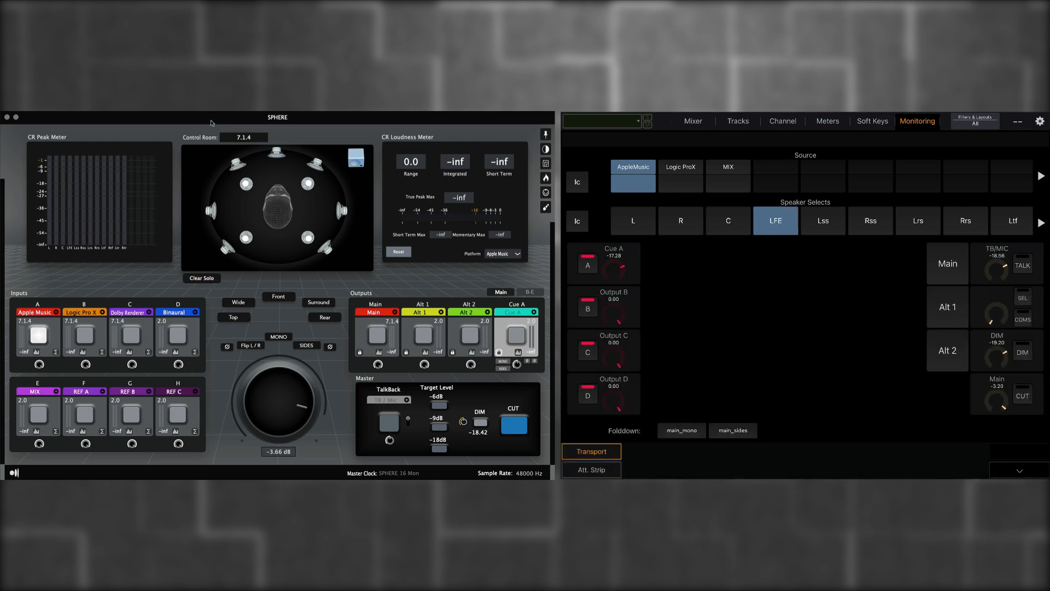
click(775, 220)
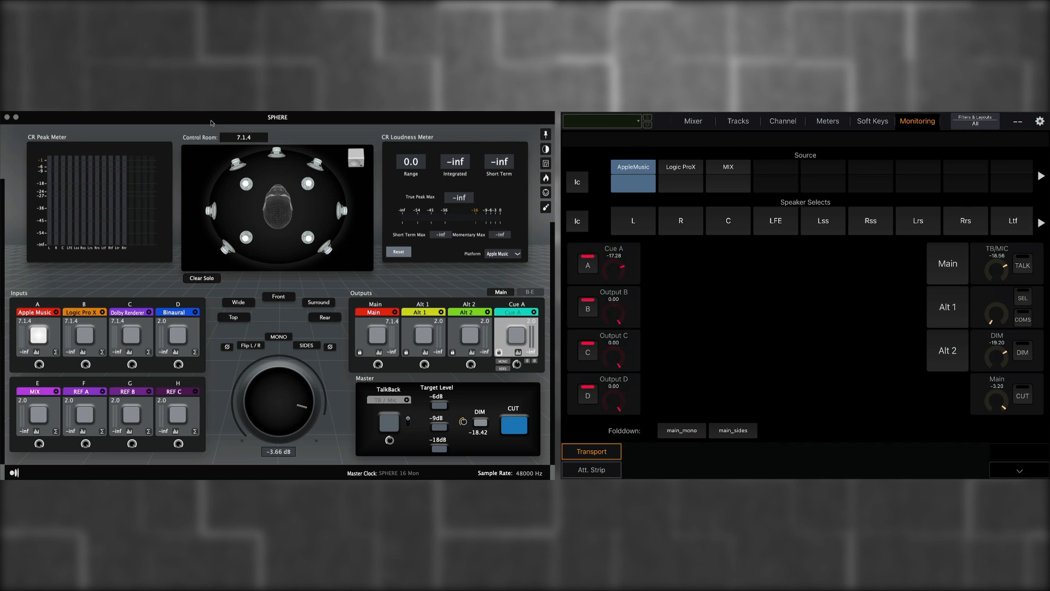
- Monitor the MIX source and switch outputs through Main, Alt 1, ending on Alt 2
click(727, 166)
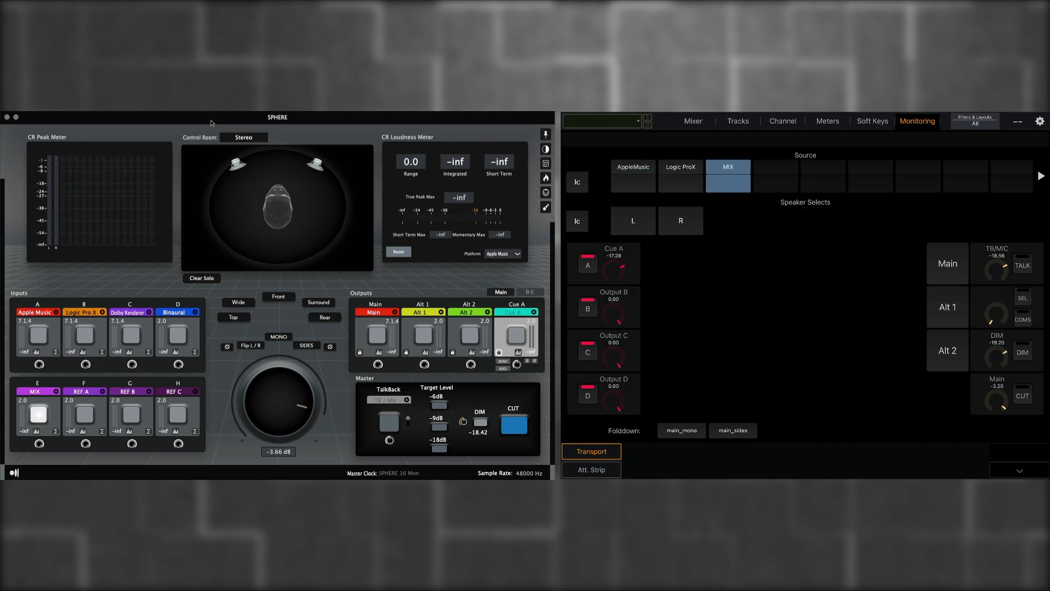
click(947, 262)
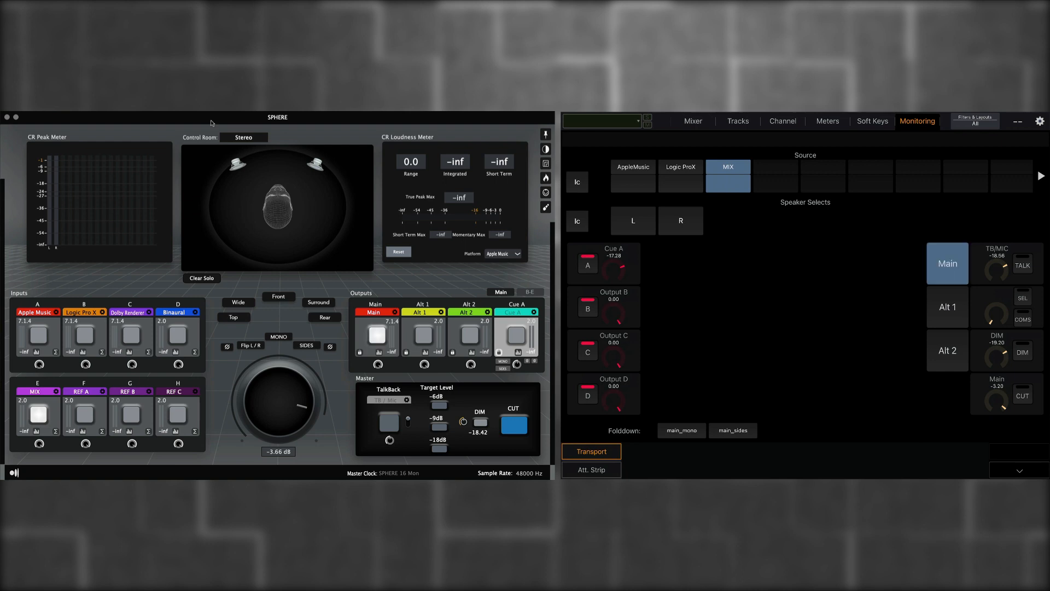
click(947, 307)
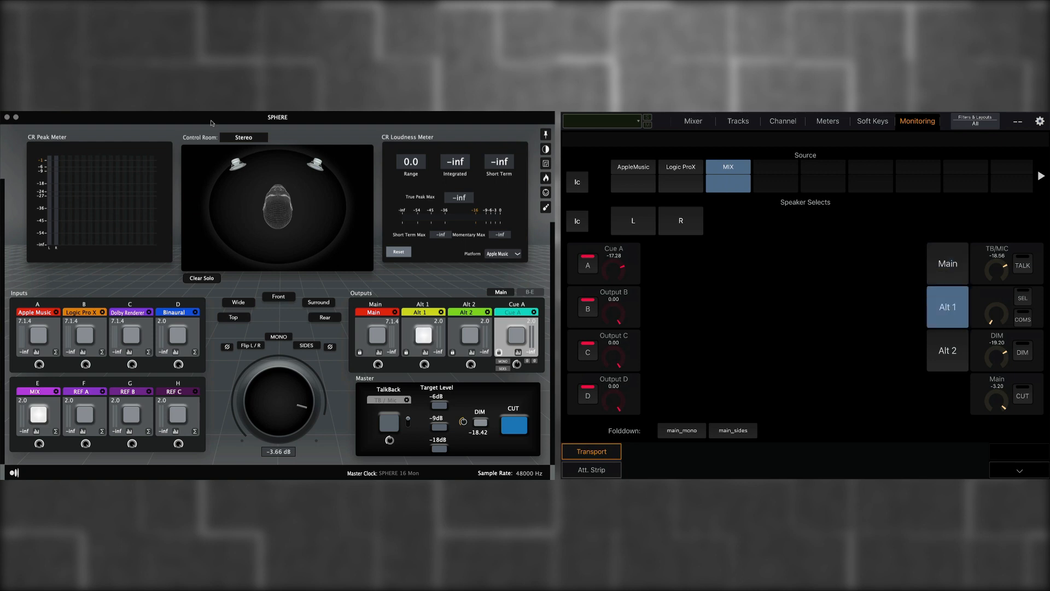
click(947, 349)
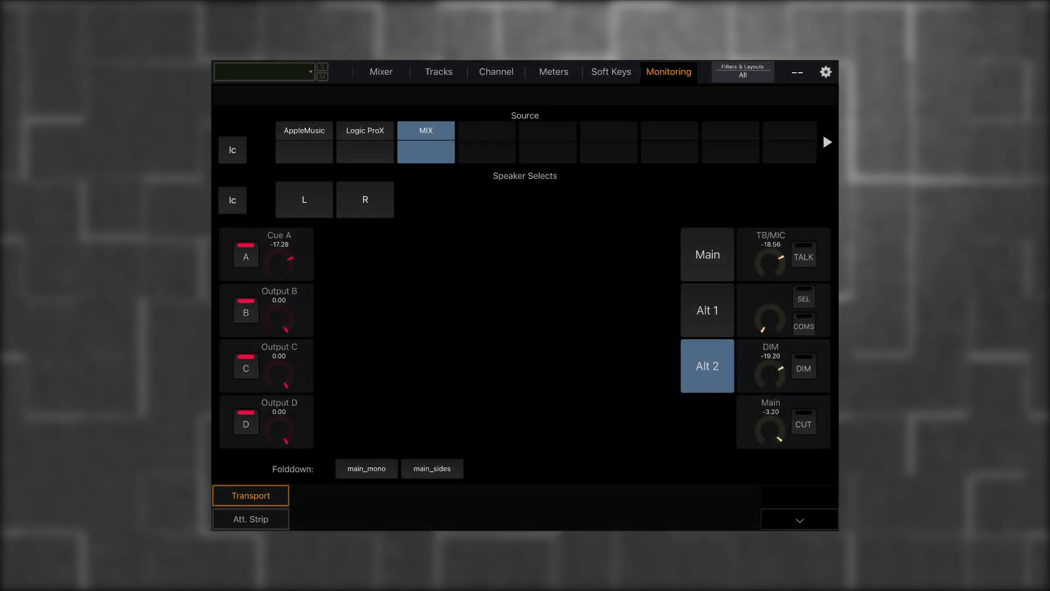
- In the Cue A source list, turn Input B off, leaving Input D as the source
click(246, 256)
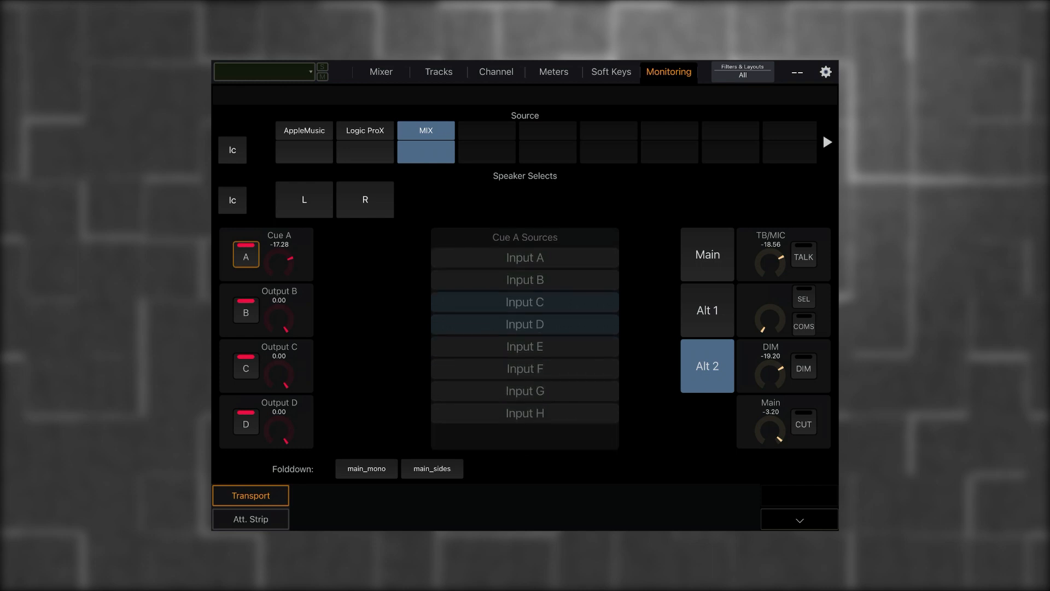
click(524, 280)
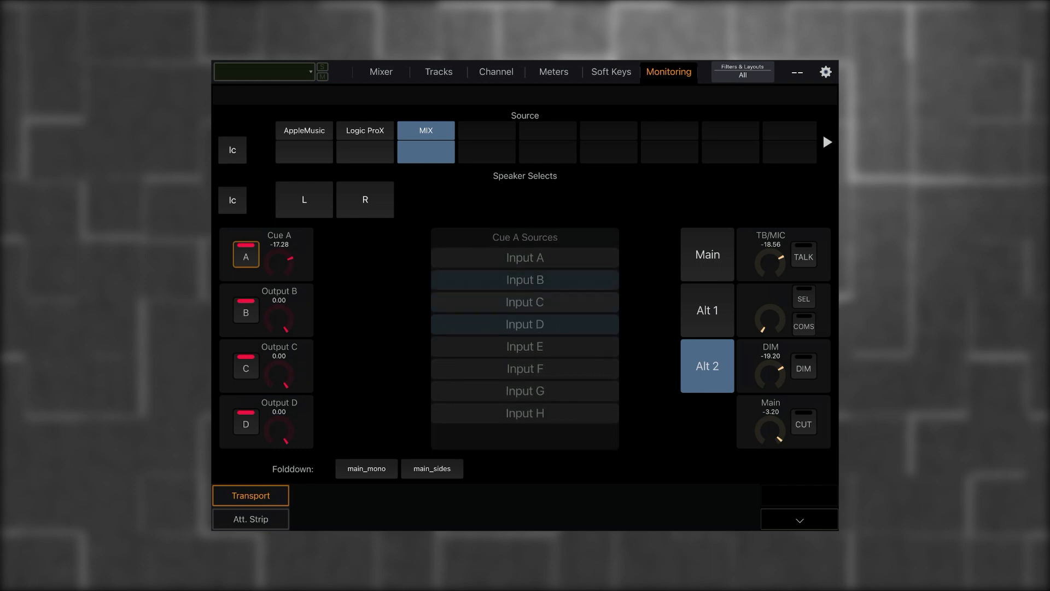
click(525, 279)
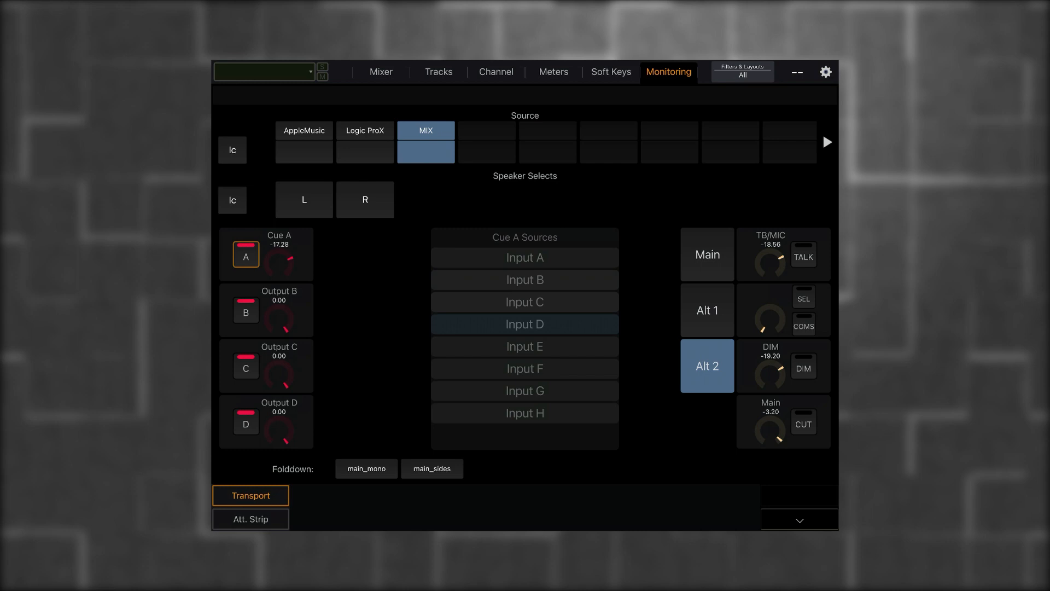
click(245, 255)
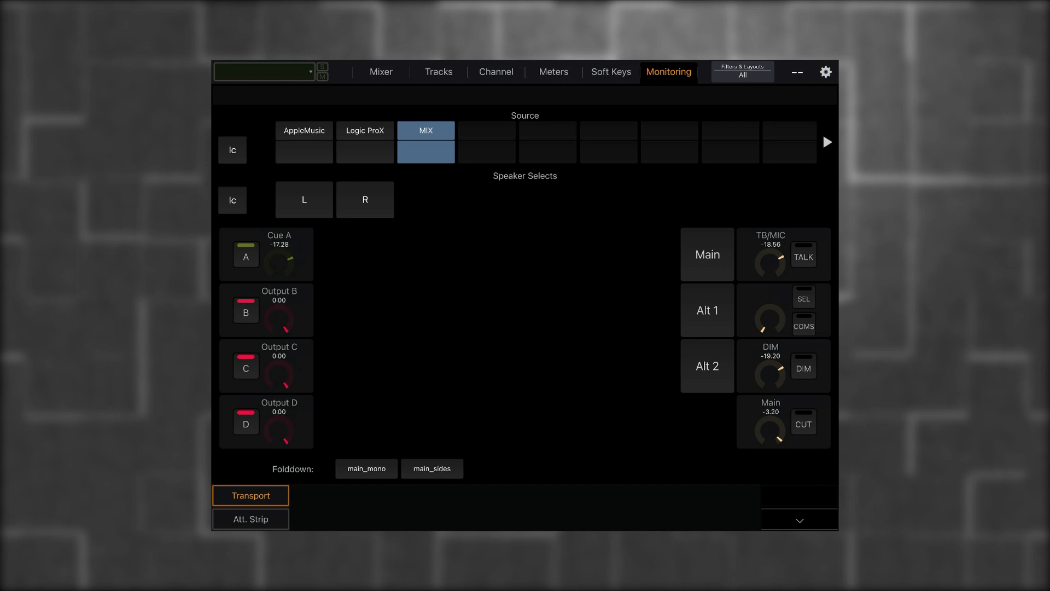
click(245, 256)
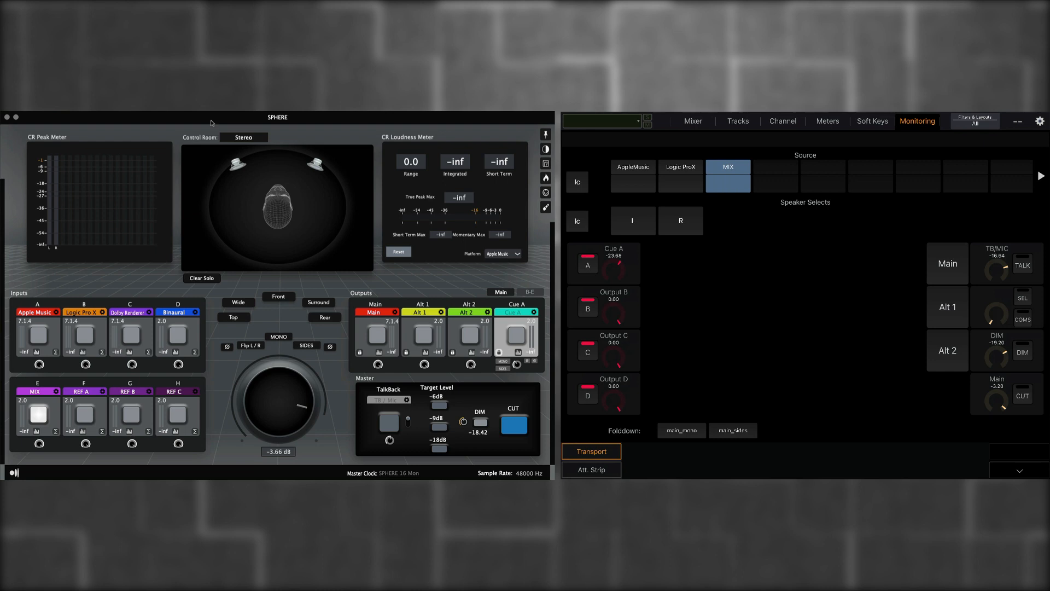
- Toggle talkback on and off, set the Main level to −1.28 dB, and toggle CUT
click(388, 423)
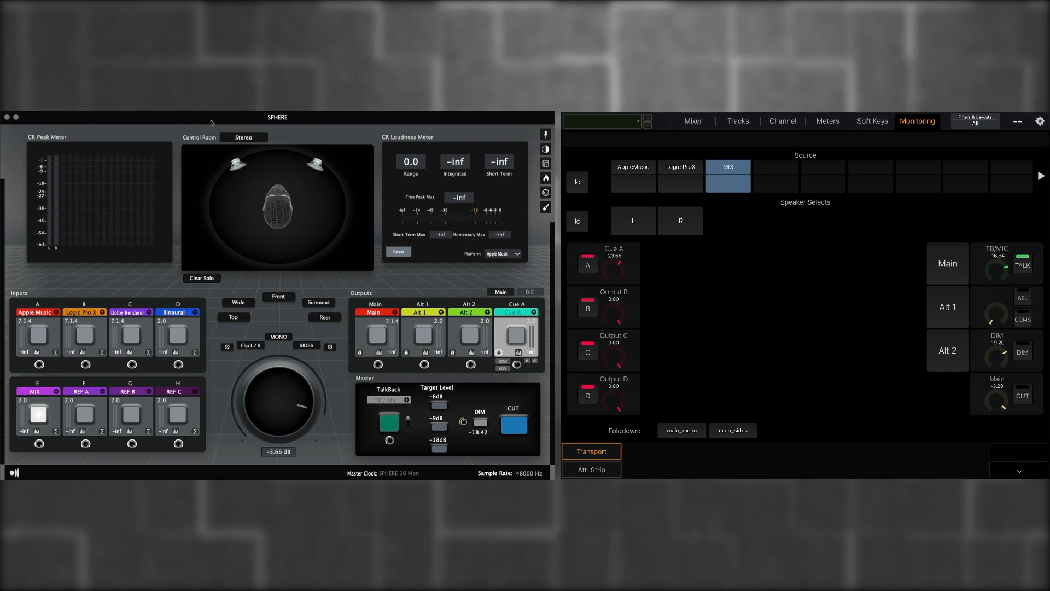
click(388, 423)
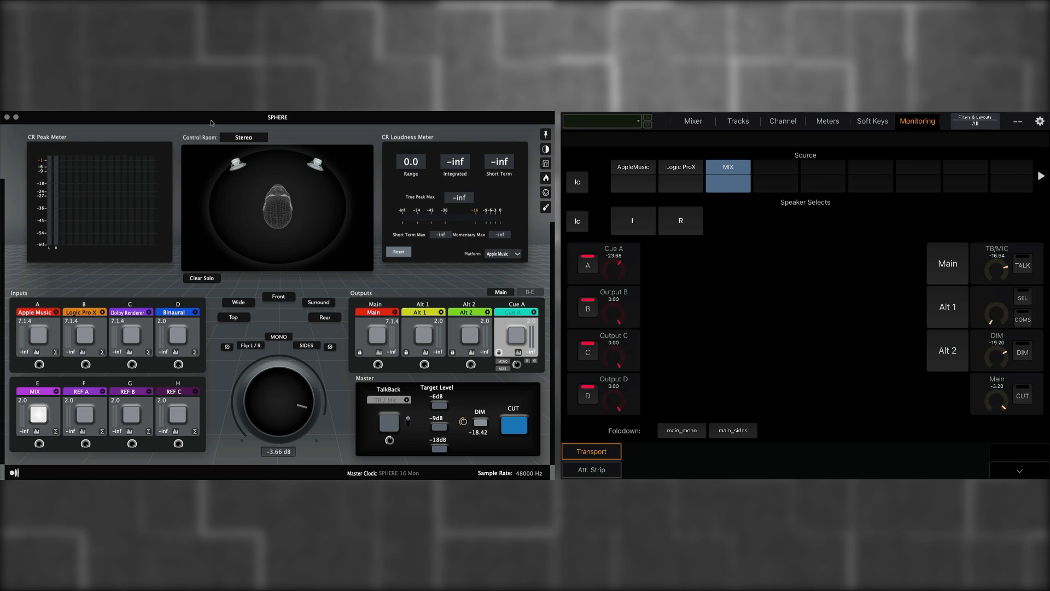
drag(294, 375, 268, 416)
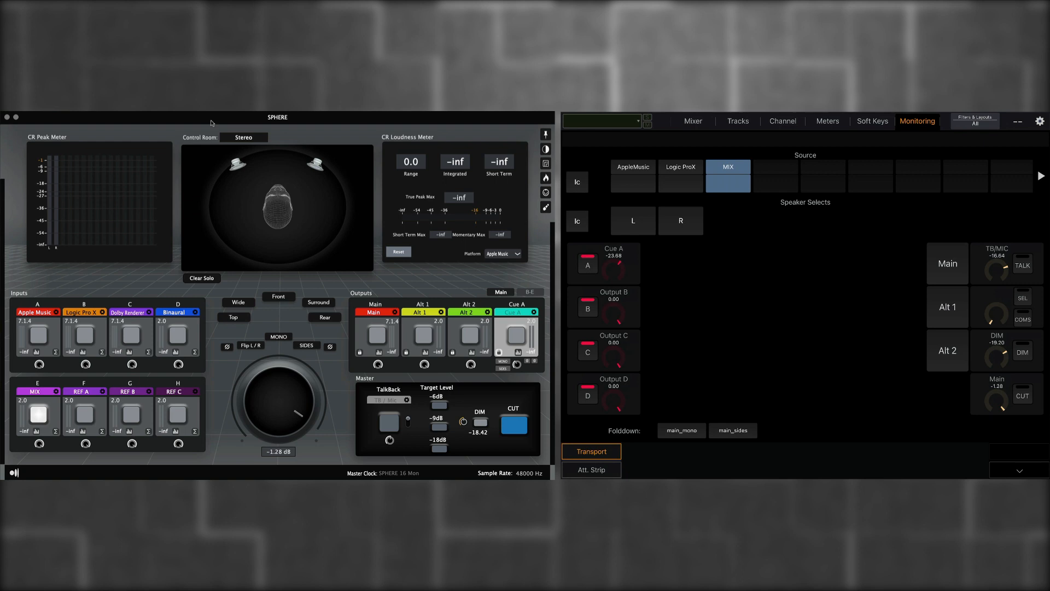
click(514, 424)
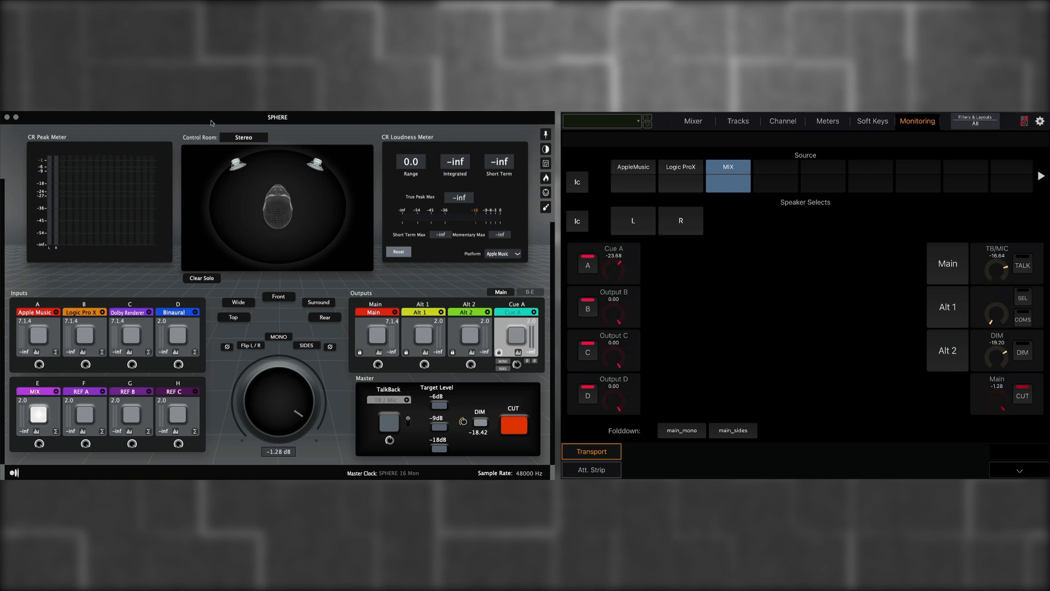
click(514, 423)
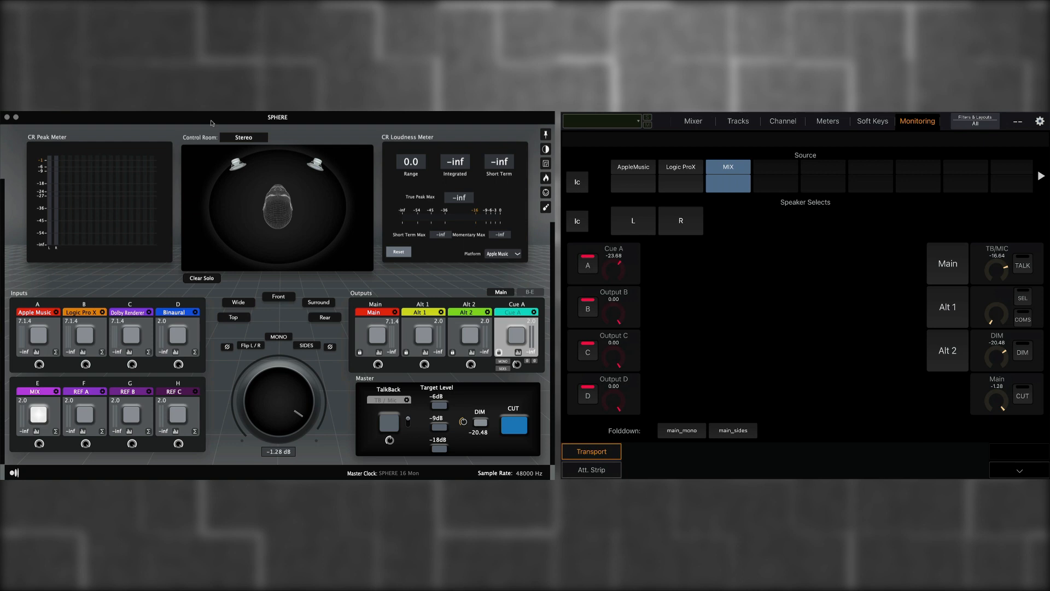
- Engage the main_mono folddown, then switch to the main_sides folddown
click(681, 430)
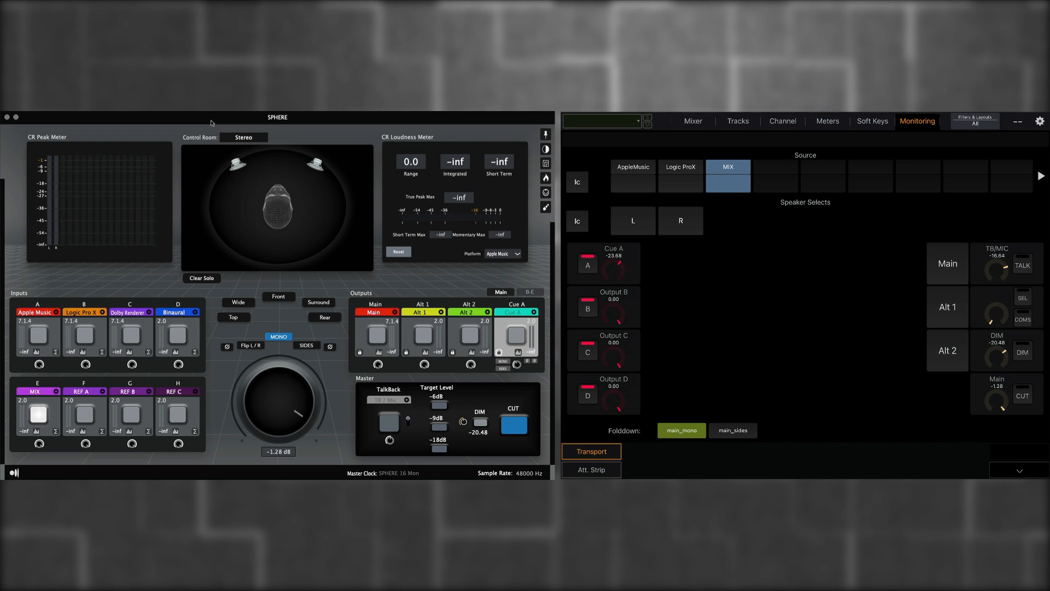
click(733, 430)
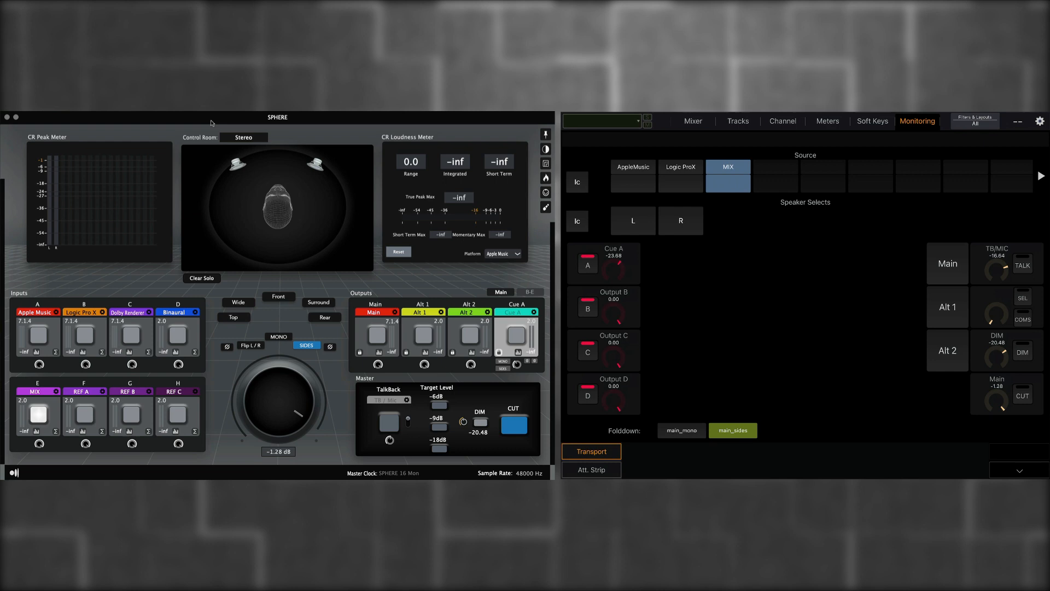